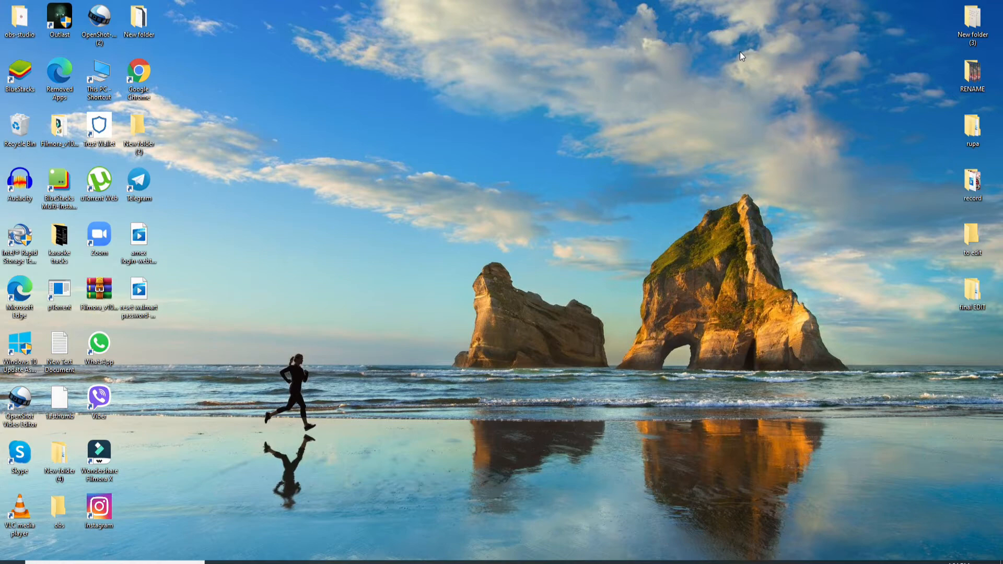
{"action": "mouse_move", "coordinate": [427, 389]}
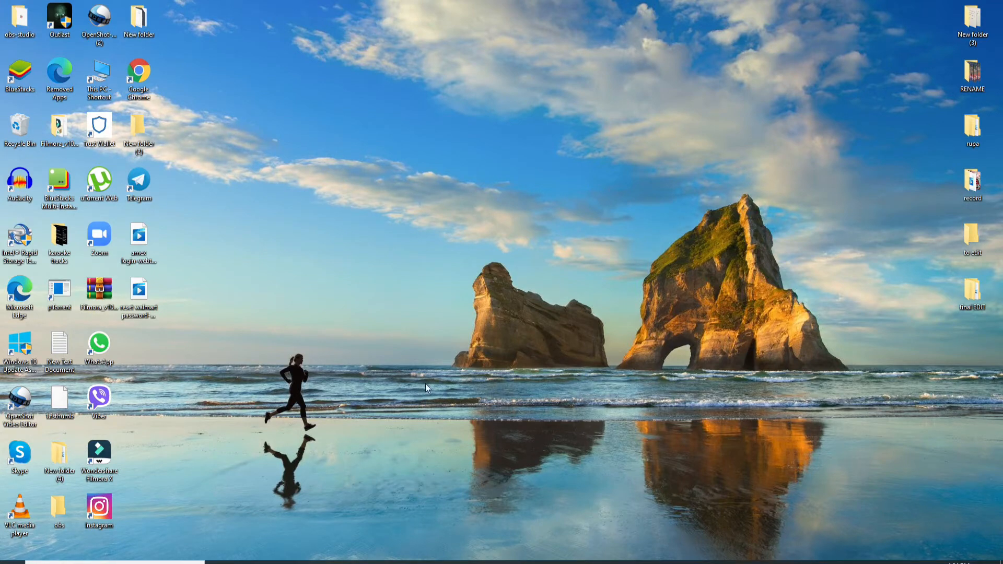
Launch Chrome and go to Gmail via the 'gma' address-bar suggestion.
{"action": "double_click", "coordinate": [138, 71]}
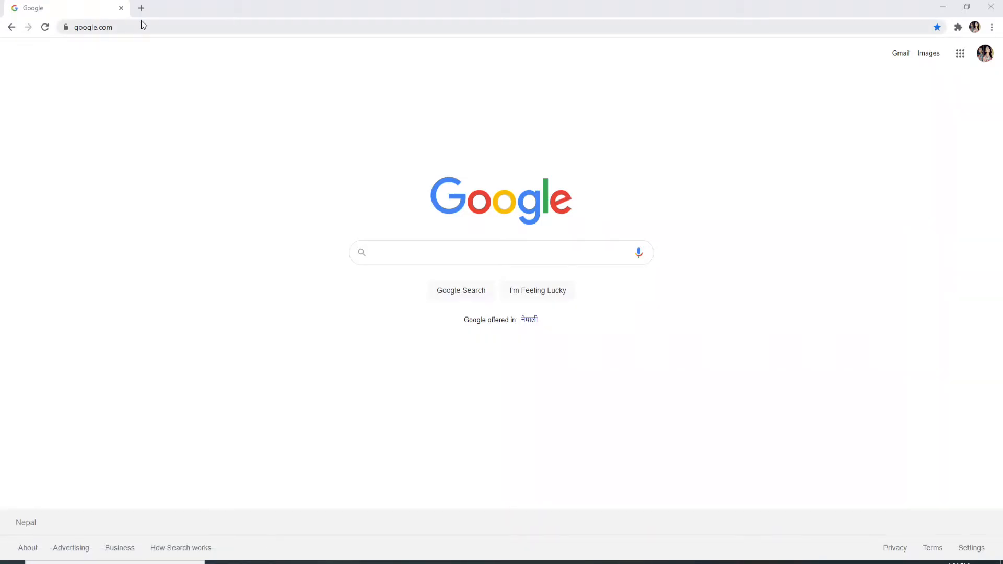
{"action": "type", "text": "gma"}
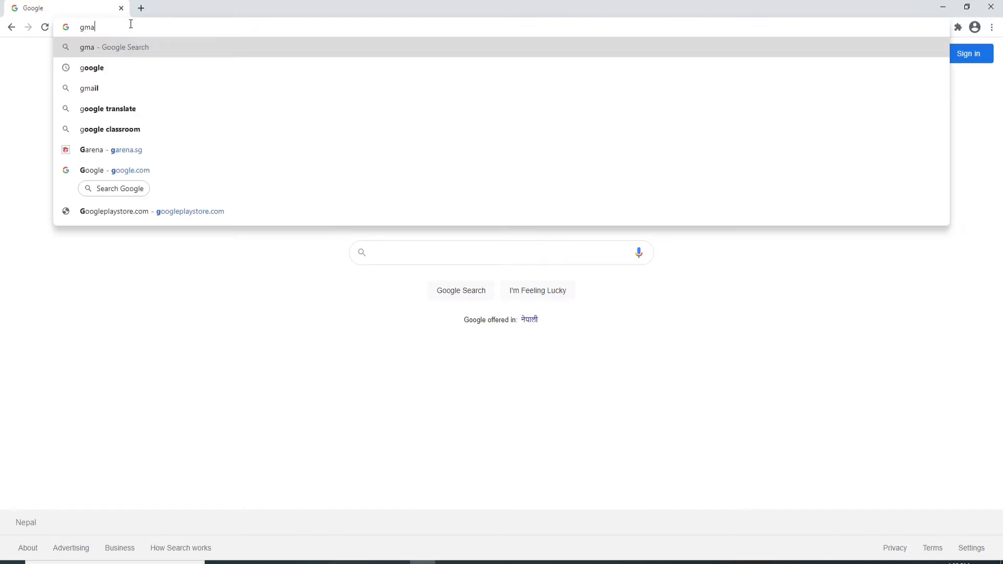
{"action": "left_click", "coordinate": [89, 88]}
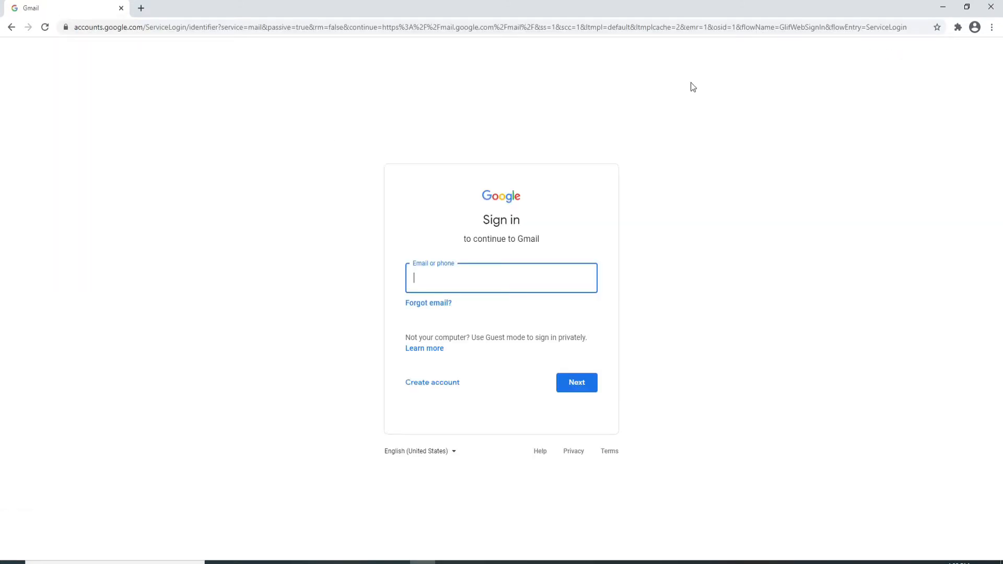
{"action": "mouse_move", "coordinate": [636, 155]}
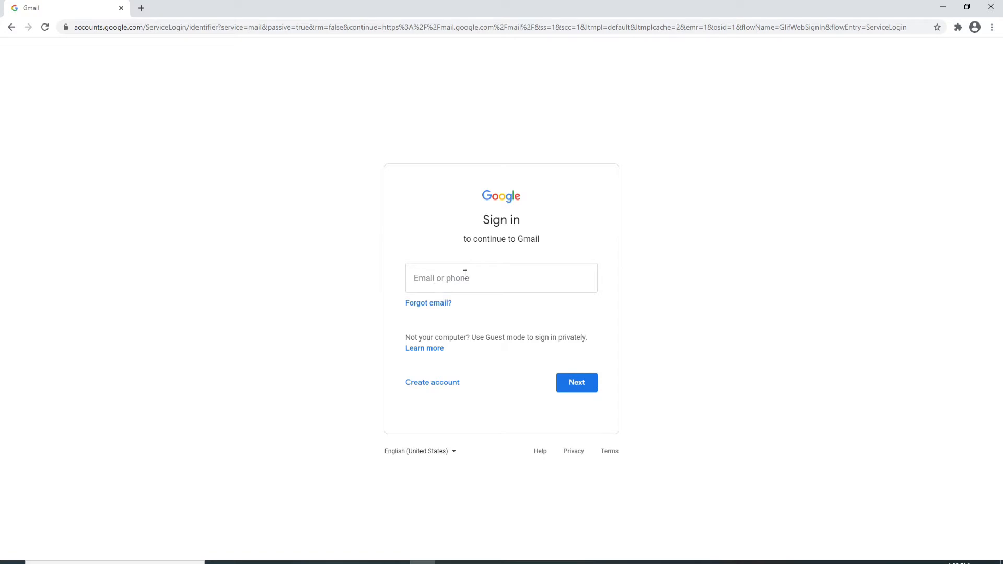
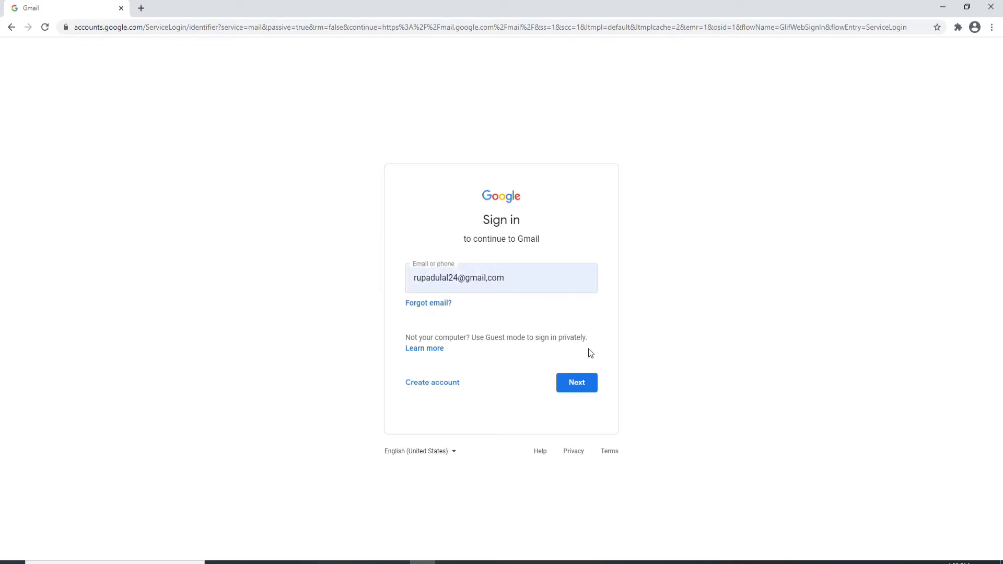
{"action": "mouse_move", "coordinate": [462, 312]}
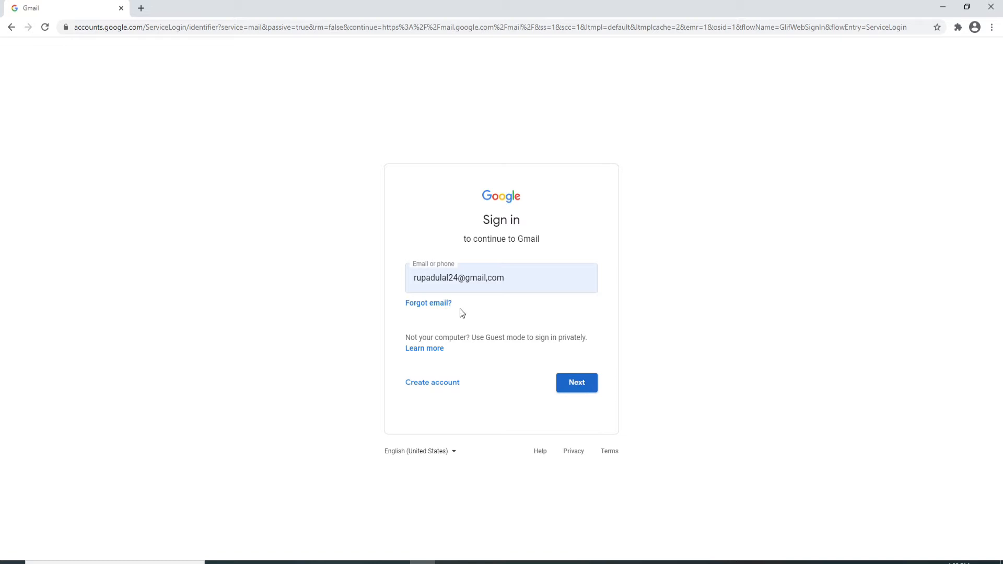
{"action": "mouse_move", "coordinate": [423, 302]}
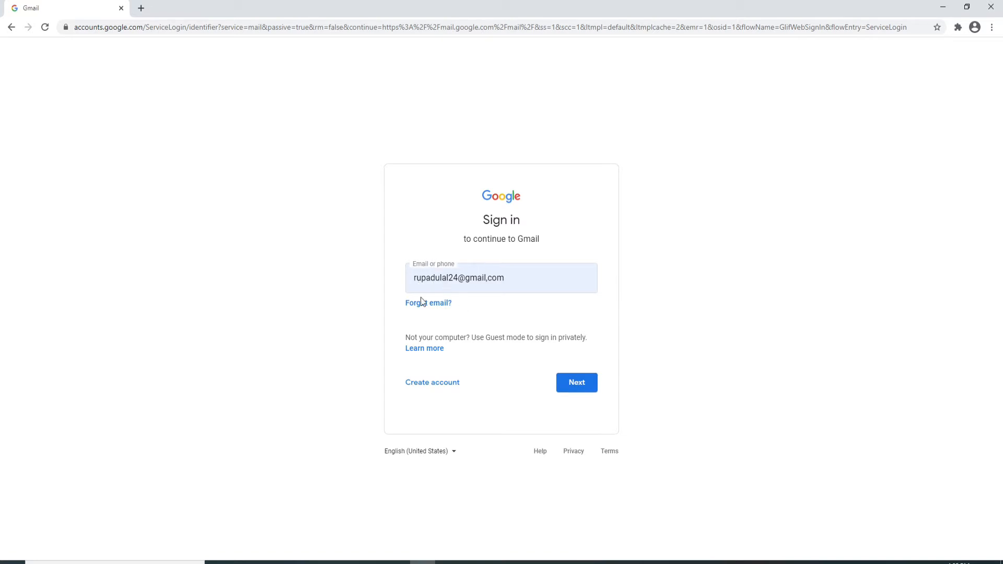
{"action": "mouse_move", "coordinate": [435, 309]}
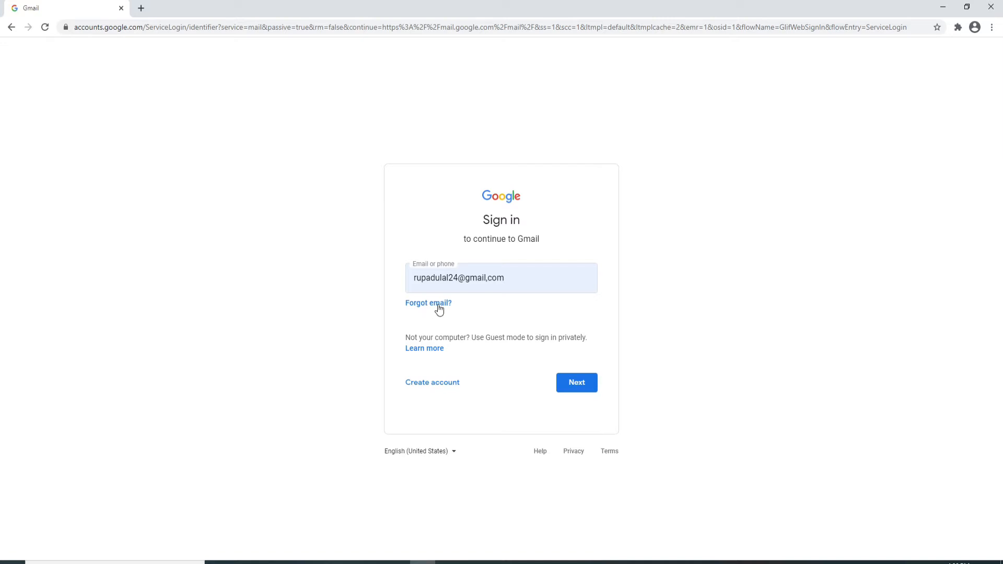
{"action": "mouse_move", "coordinate": [468, 371]}
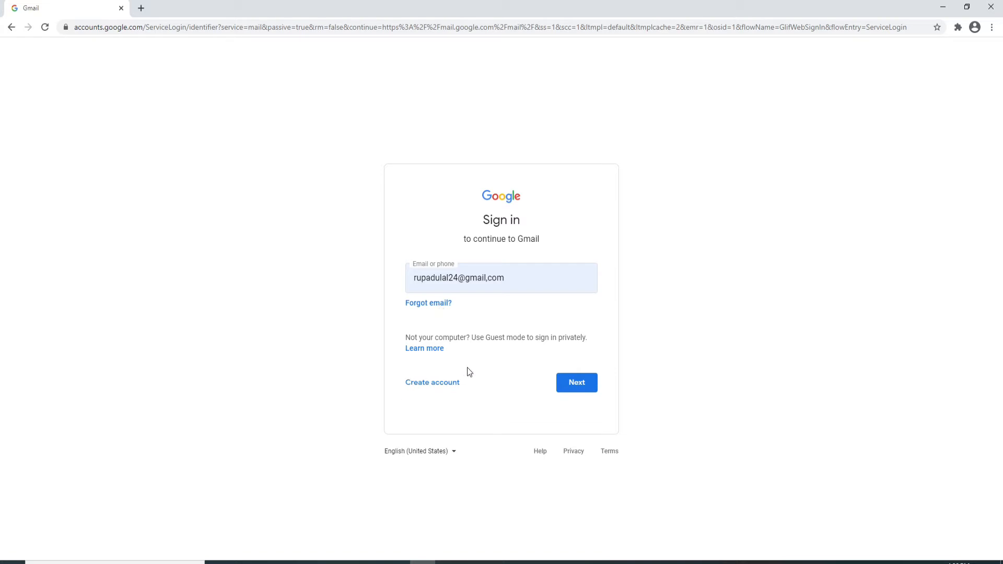
{"action": "mouse_move", "coordinate": [431, 386]}
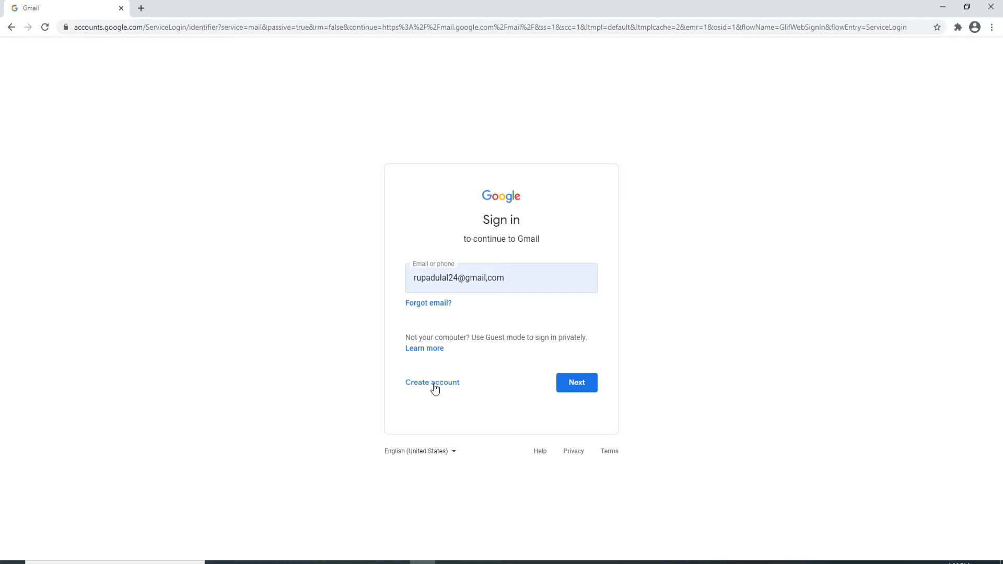
{"action": "mouse_move", "coordinate": [435, 395]}
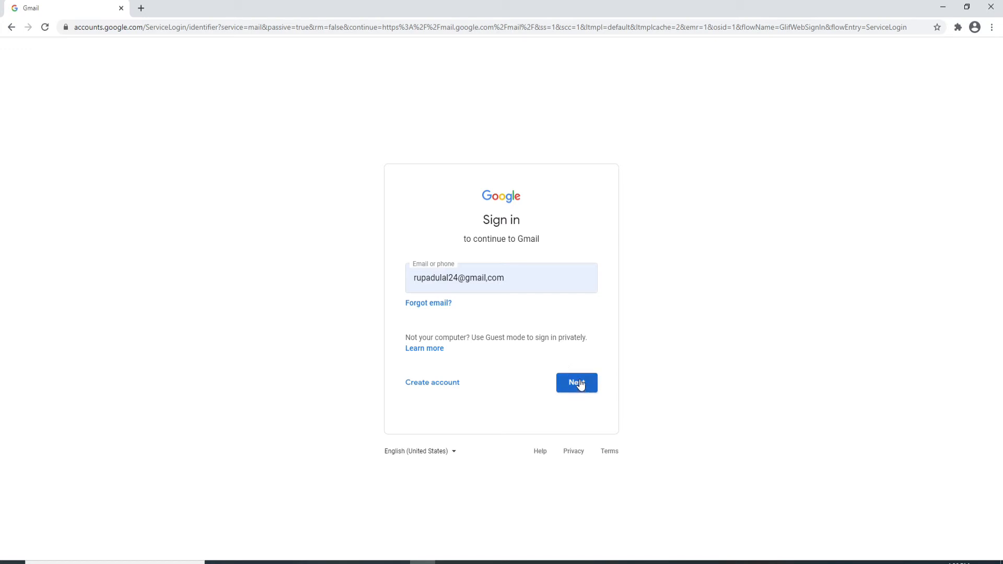
{"action": "left_click", "coordinate": [577, 383]}
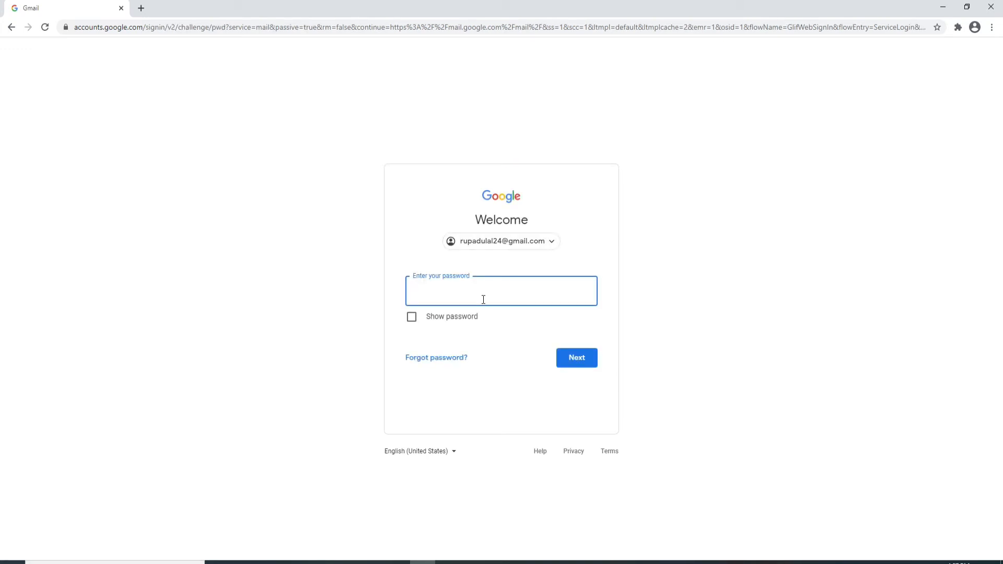
Submit the account password and scroll through the loaded inbox.
{"action": "left_click", "coordinate": [483, 291]}
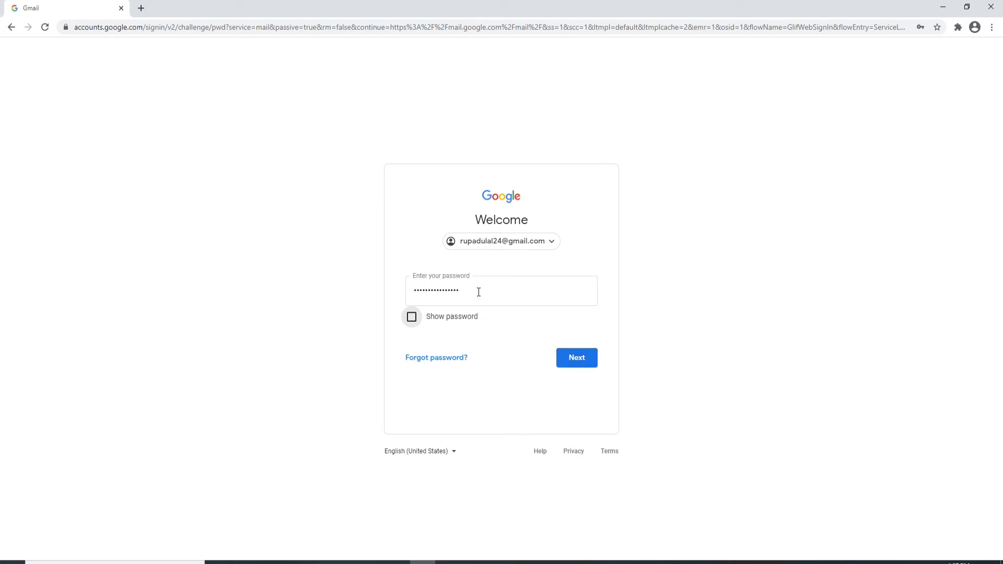
{"action": "mouse_move", "coordinate": [428, 364]}
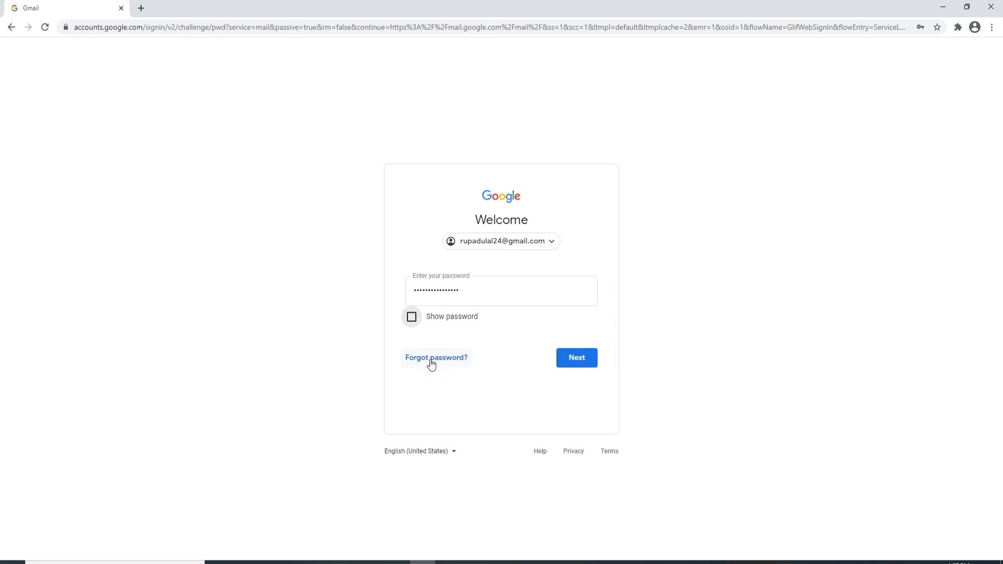
{"action": "left_click", "coordinate": [577, 358]}
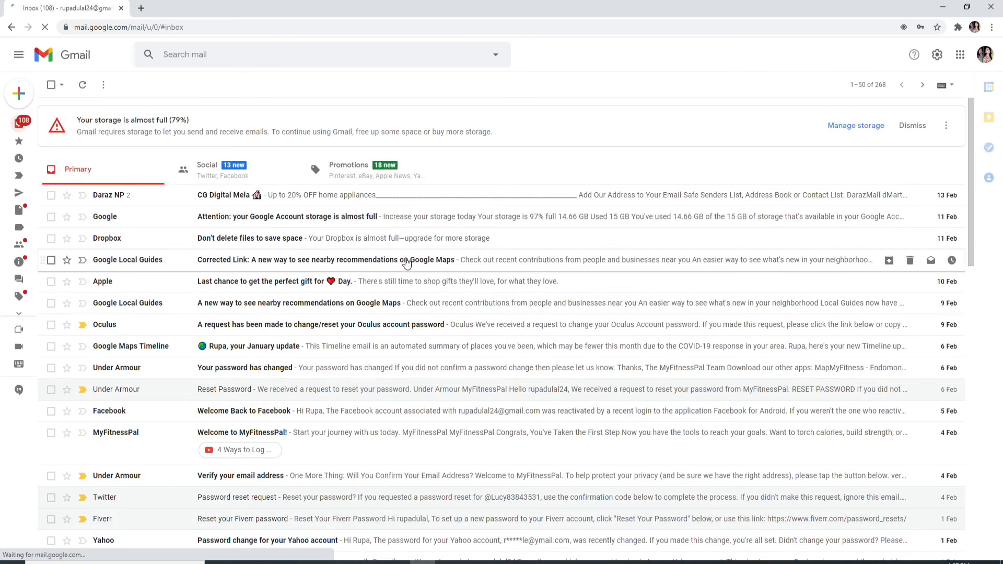
{"action": "scroll", "scroll_direction": "down", "scroll_amount": 3}
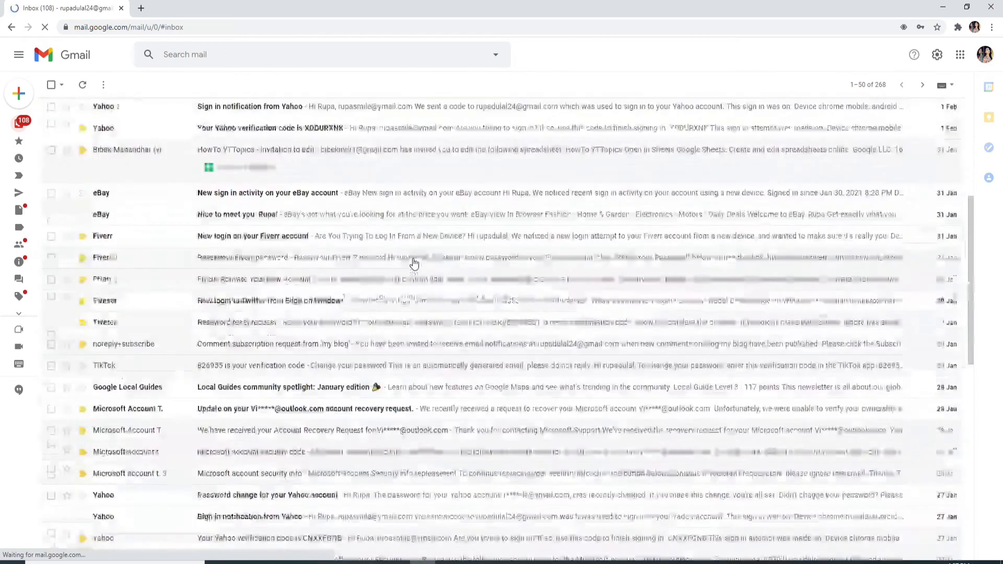